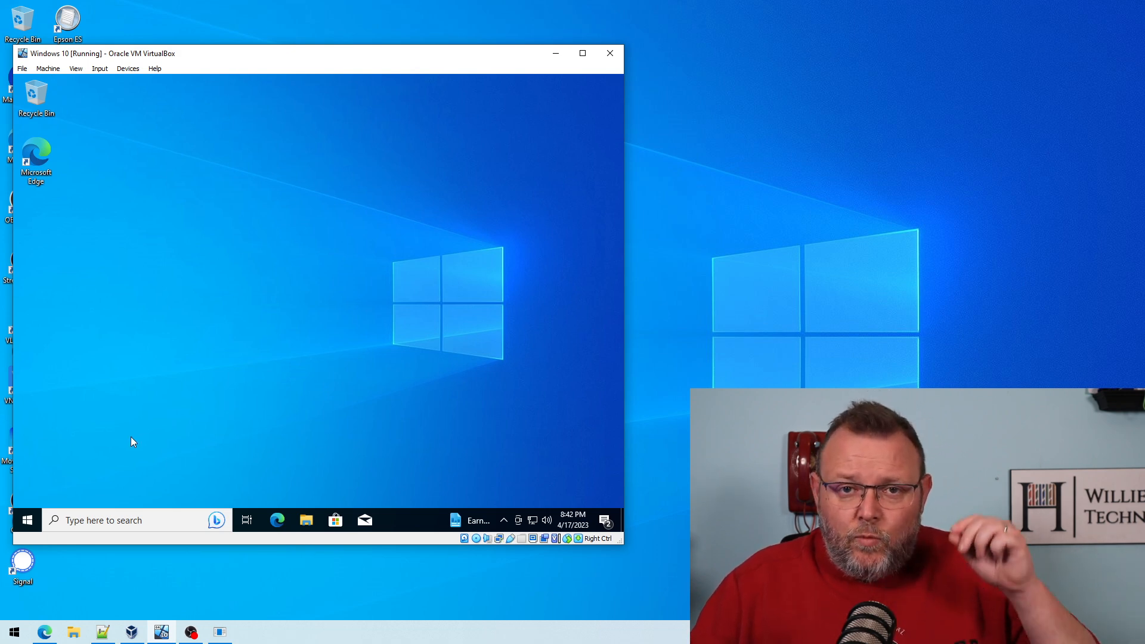
{"action": "mouse_move", "coordinate": [119, 448]}
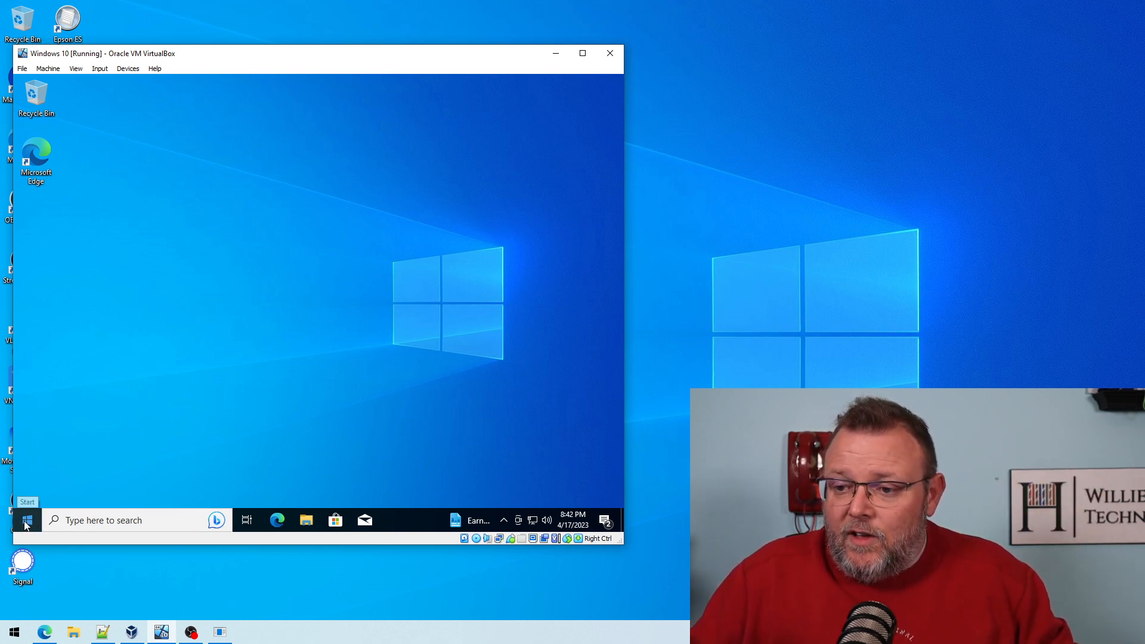
Step: Open the Windows 10 guest's Start menu from the taskbar
{"action": "left_click", "coordinate": [26, 520]}
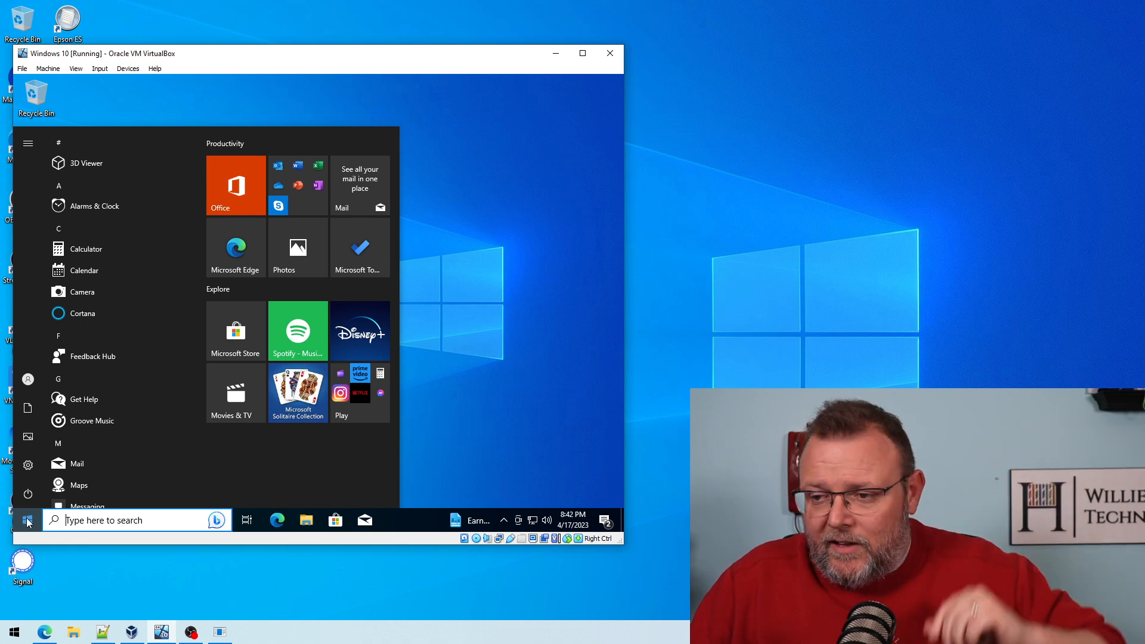
{"action": "mouse_move", "coordinate": [34, 476]}
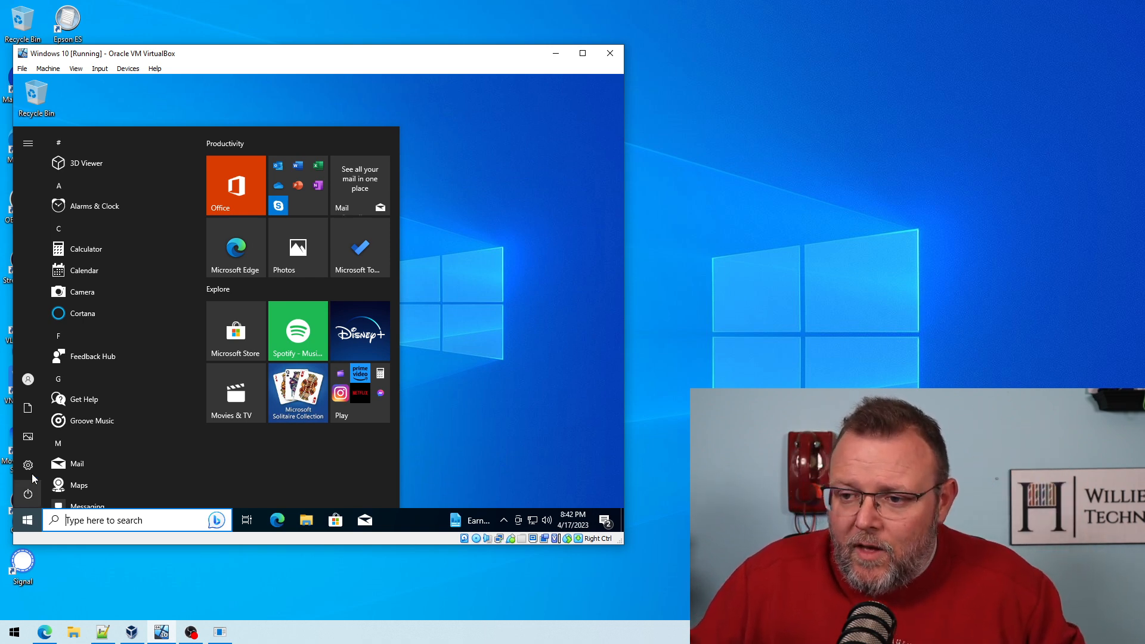
Step: Open Settings > System > About to view the PC's device info
{"action": "left_click", "coordinate": [27, 465]}
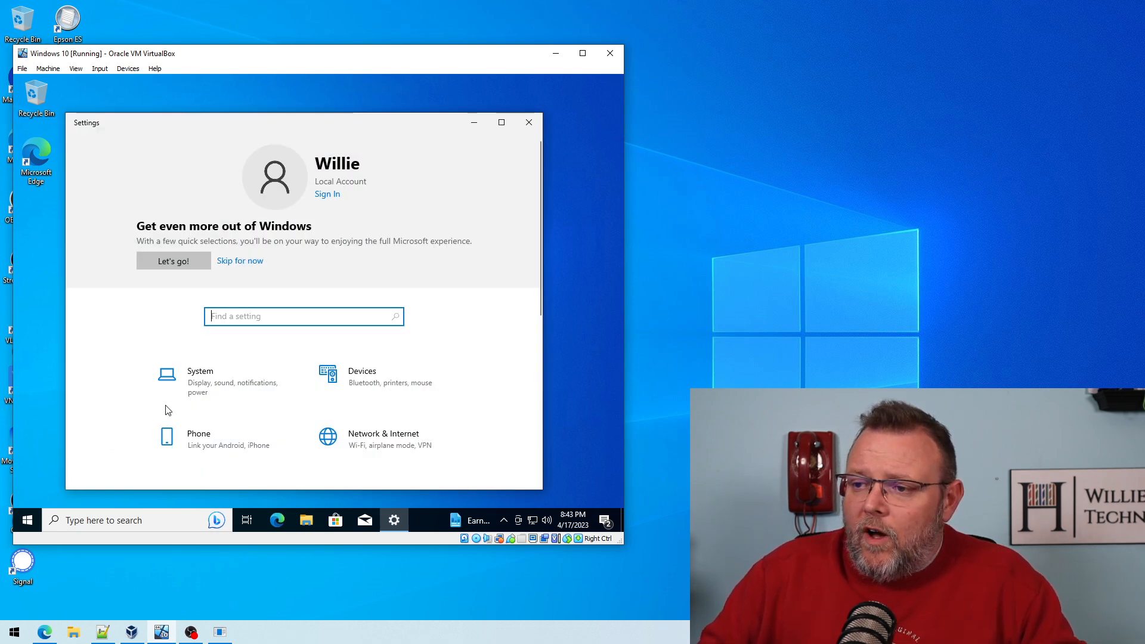
{"action": "left_click", "coordinate": [199, 375]}
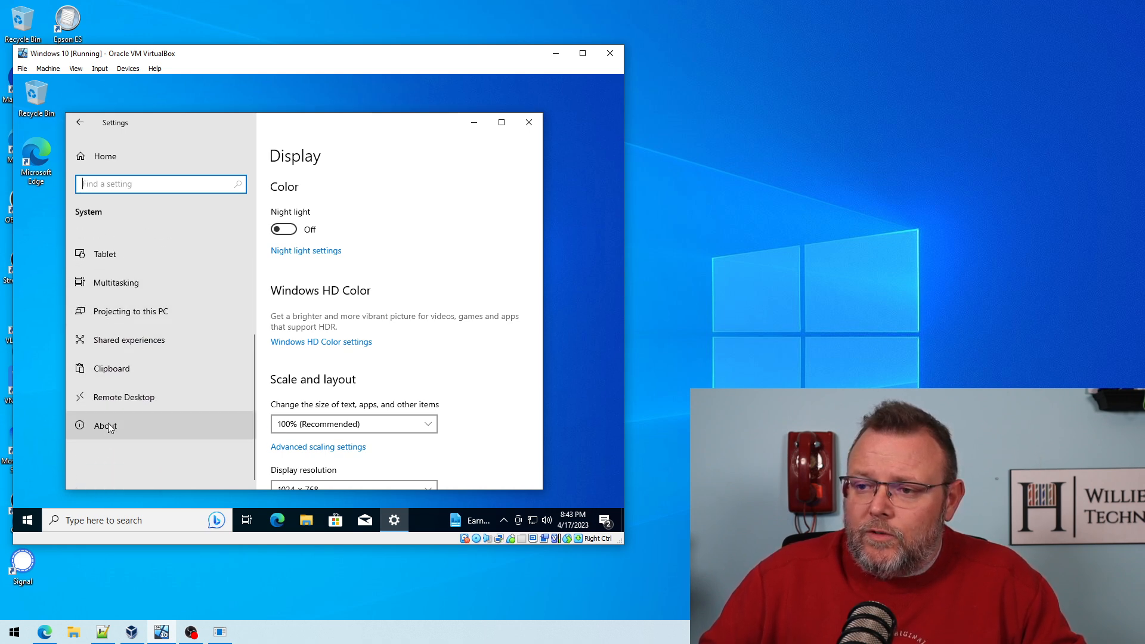
{"action": "left_click", "coordinate": [105, 426]}
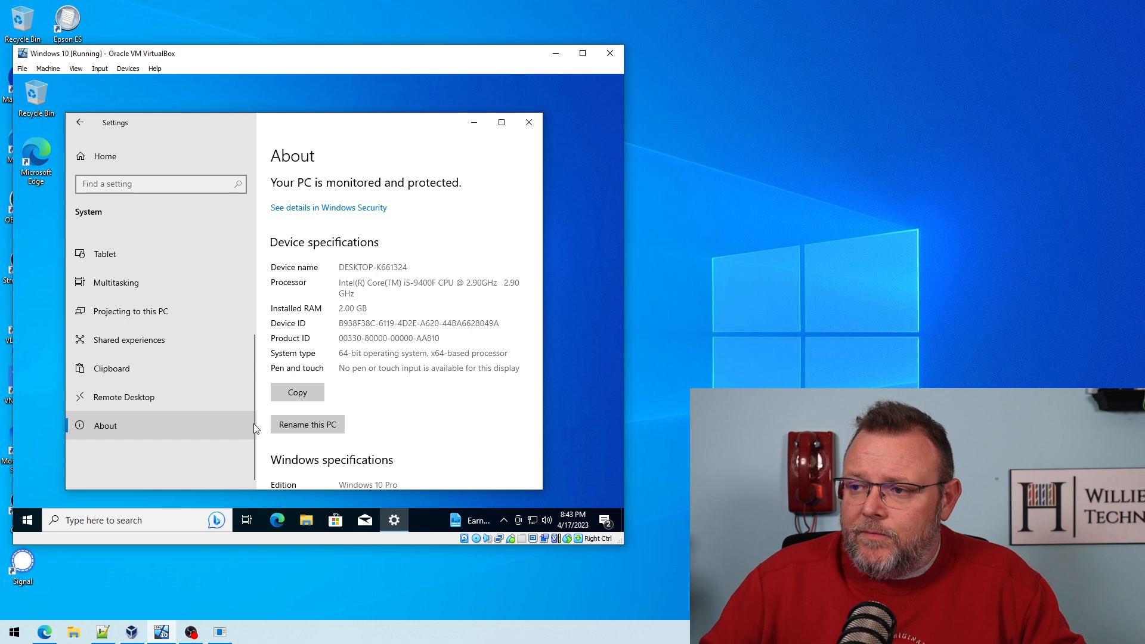
Step: Open 'Rename this PC (advanced)' to reach the System Properties Computer Name tab
{"action": "scroll", "scroll_direction": "down", "scroll_amount": 3}
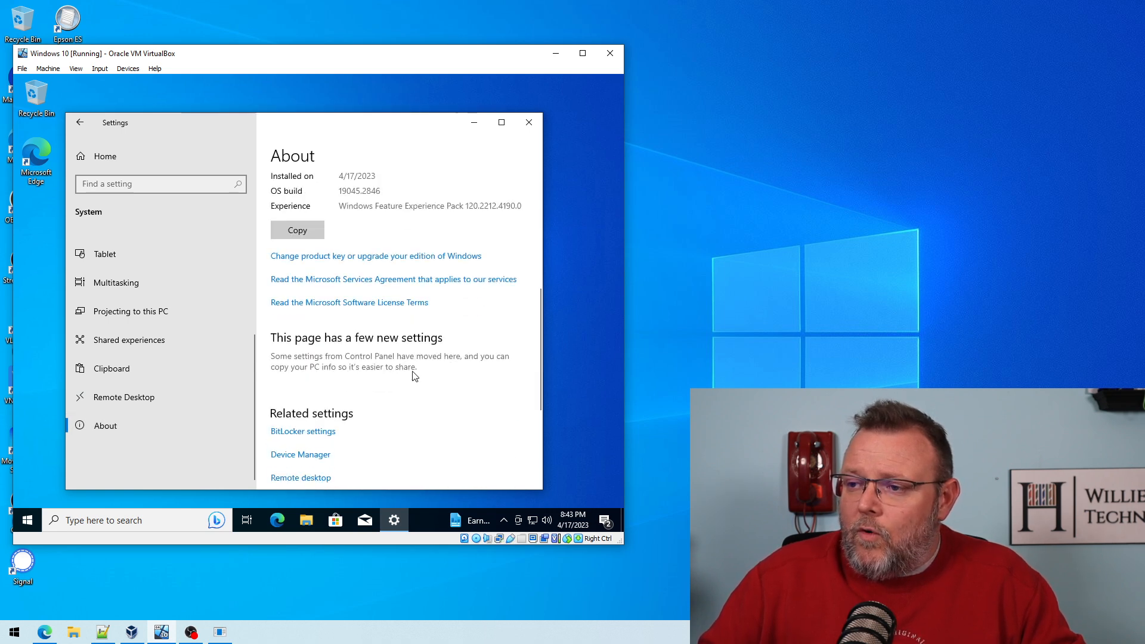
{"action": "scroll", "scroll_direction": "down", "scroll_amount": 3}
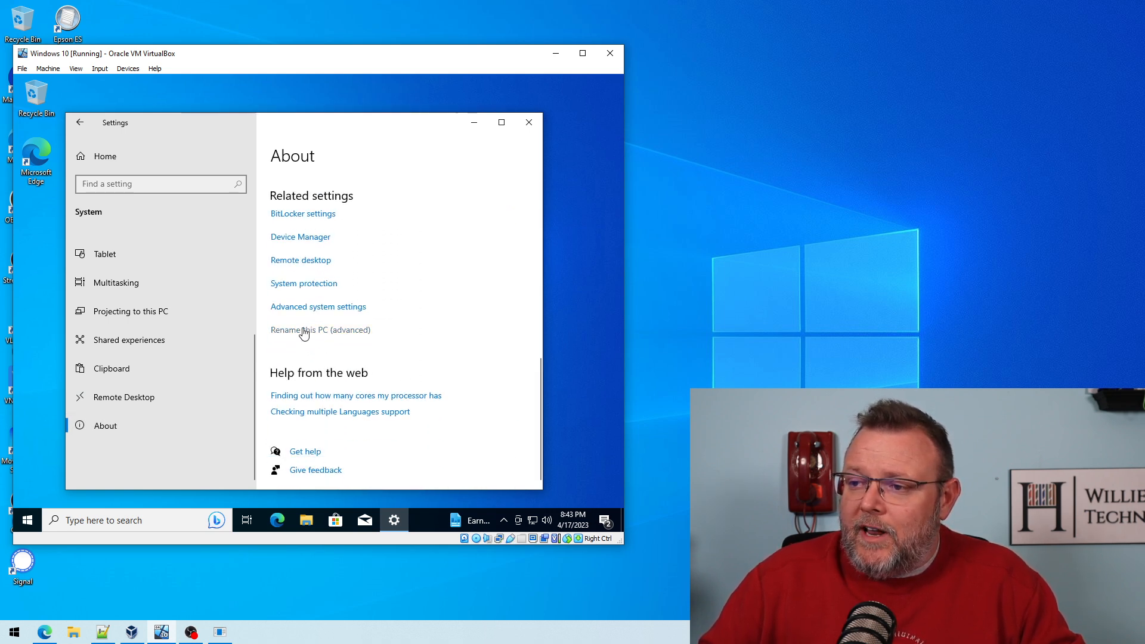
{"action": "left_click", "coordinate": [320, 330]}
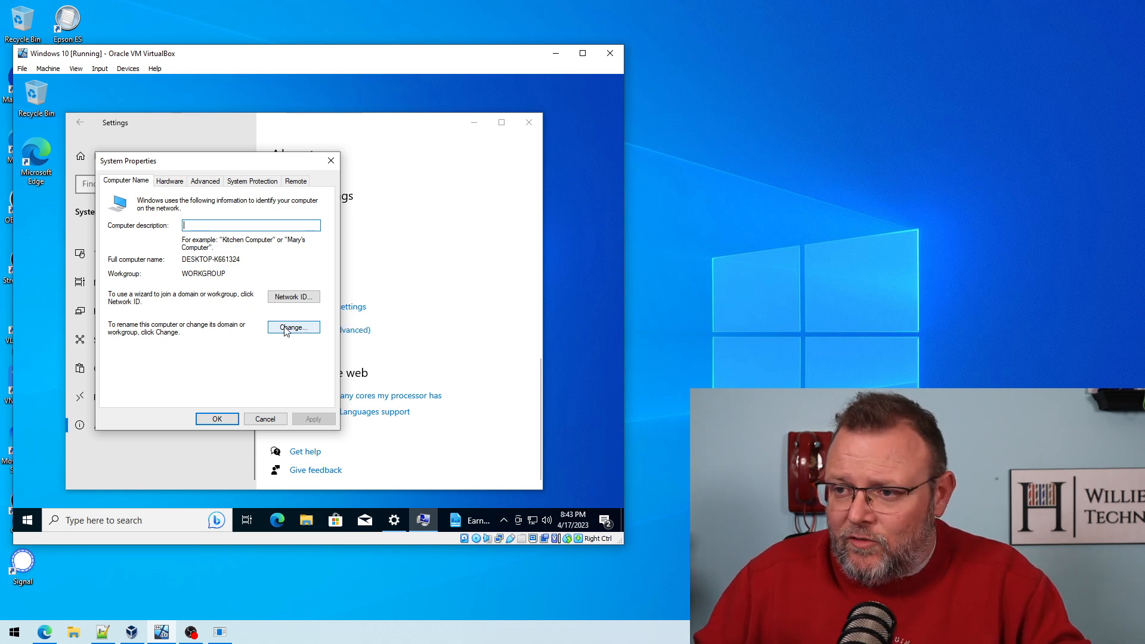
Step: Make the computer a member of the williehowe.net domain and confirm
{"action": "left_click", "coordinate": [292, 327]}
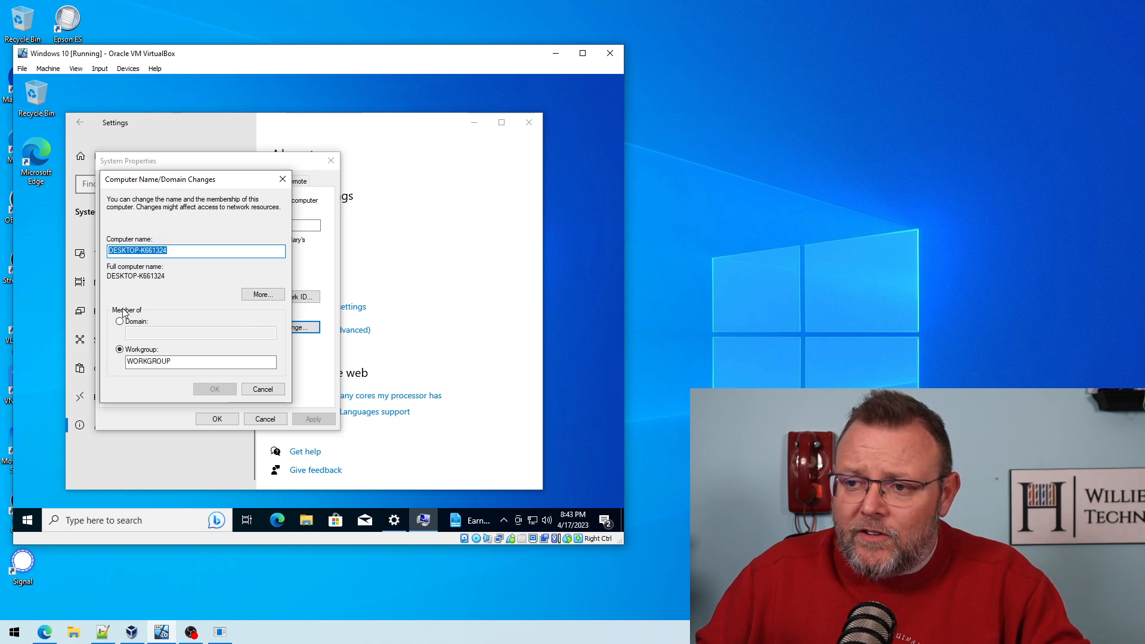
{"action": "left_click", "coordinate": [120, 321]}
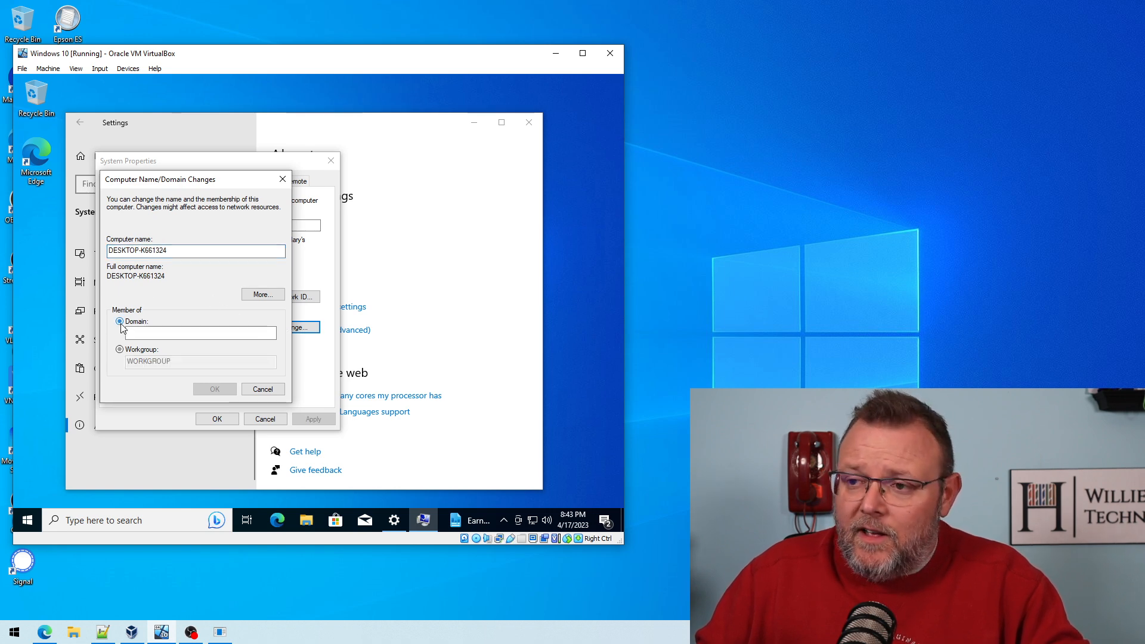
{"action": "left_click", "coordinate": [201, 332]}
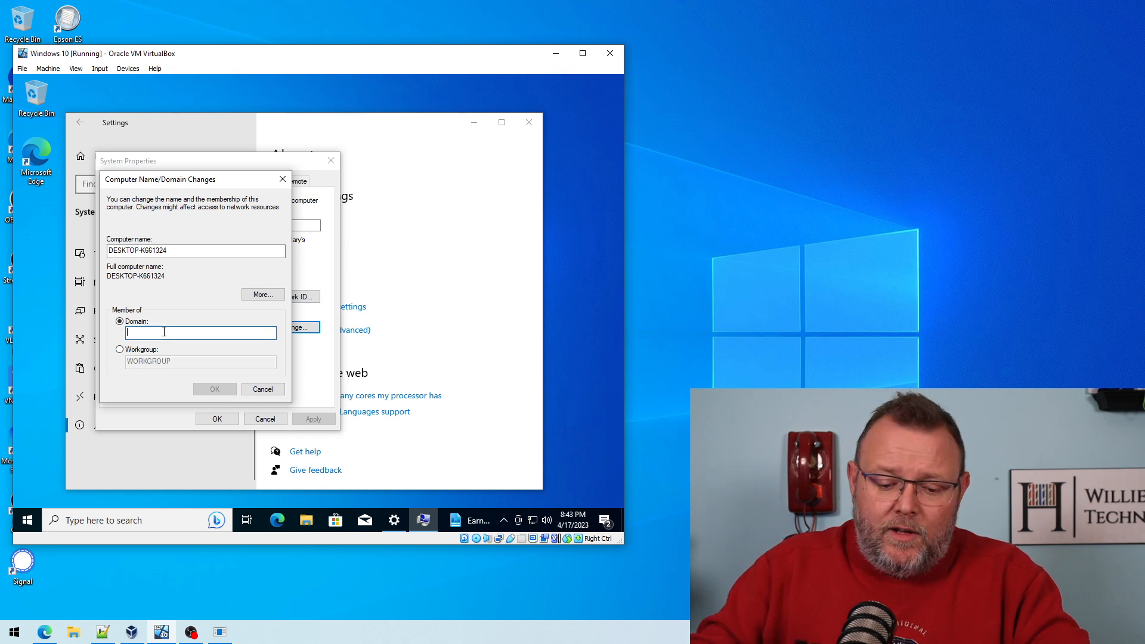
{"action": "type", "text": "williehowe.net"}
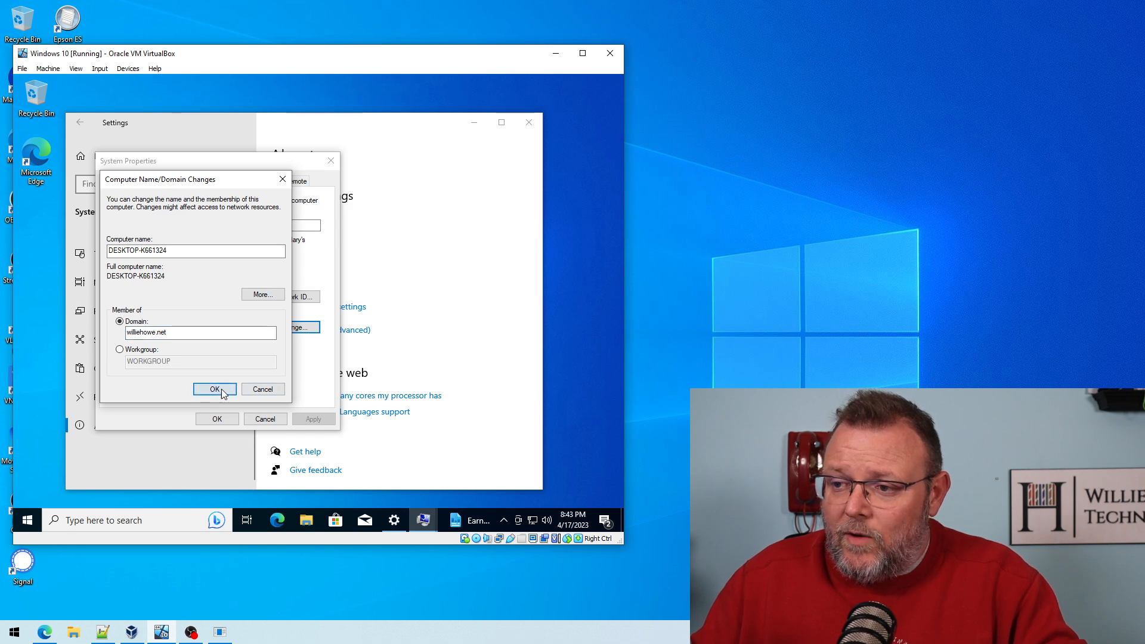
{"action": "left_click", "coordinate": [214, 389]}
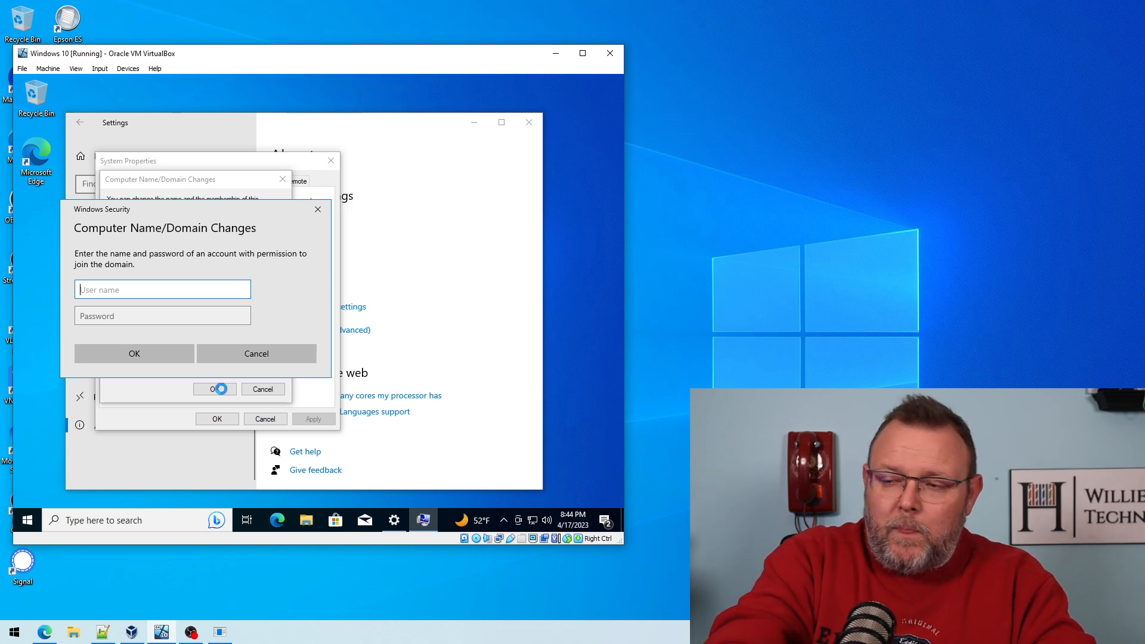
Step: Submit the Admin domain credentials, dismiss the welcome message, and close the dialog
{"action": "type", "text": "Admin"}
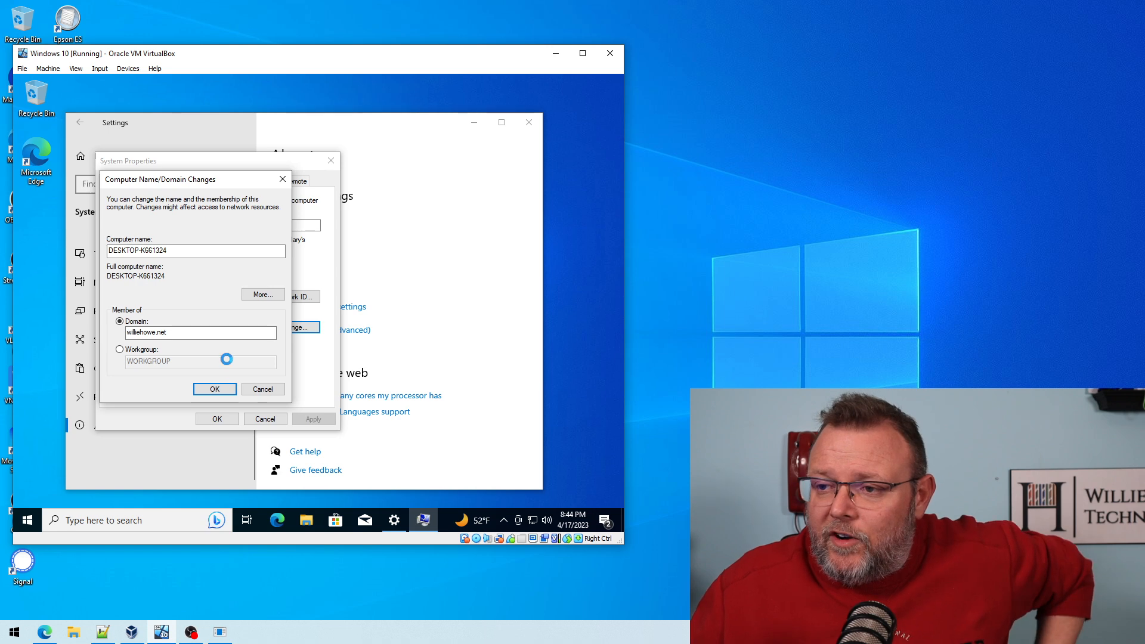
{"action": "left_click", "coordinate": [215, 389]}
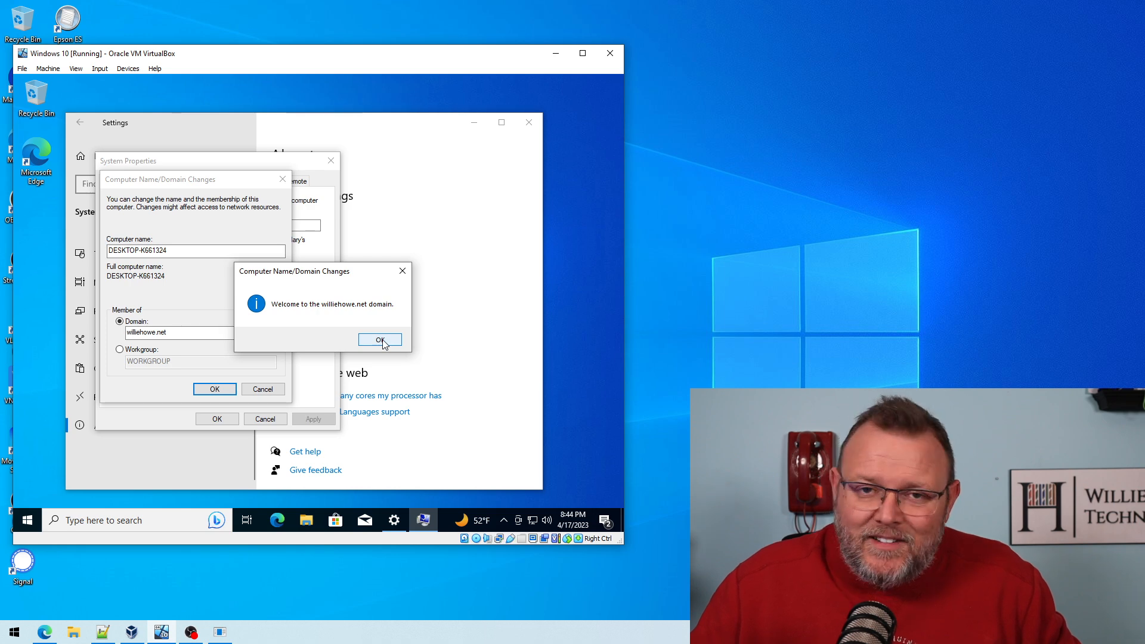
{"action": "left_click", "coordinate": [380, 340]}
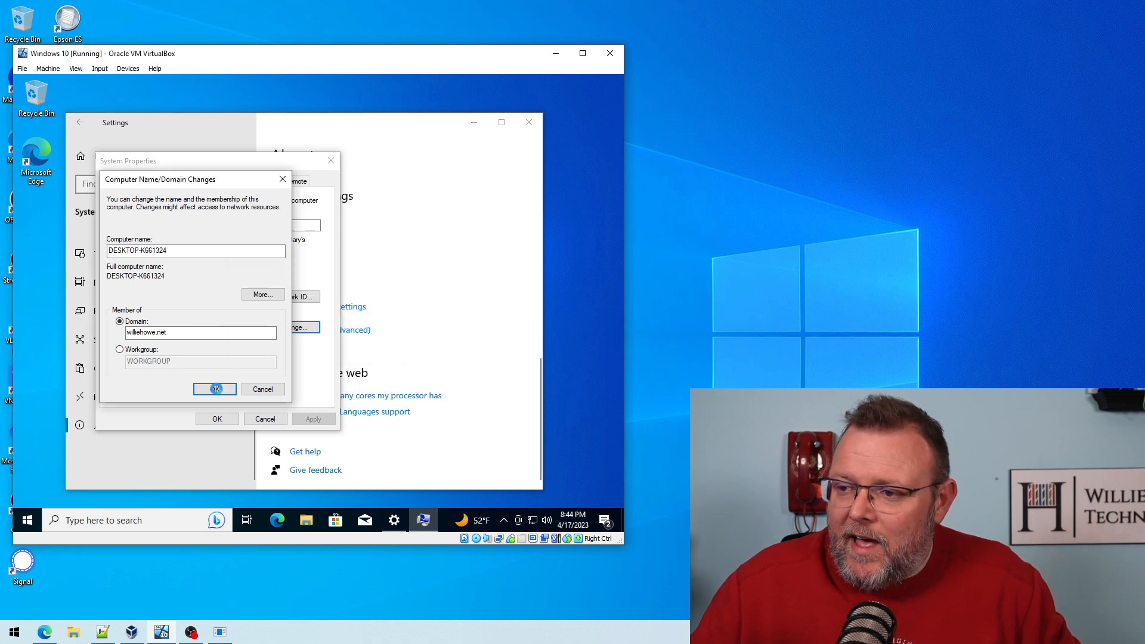
{"action": "left_click", "coordinate": [215, 389]}
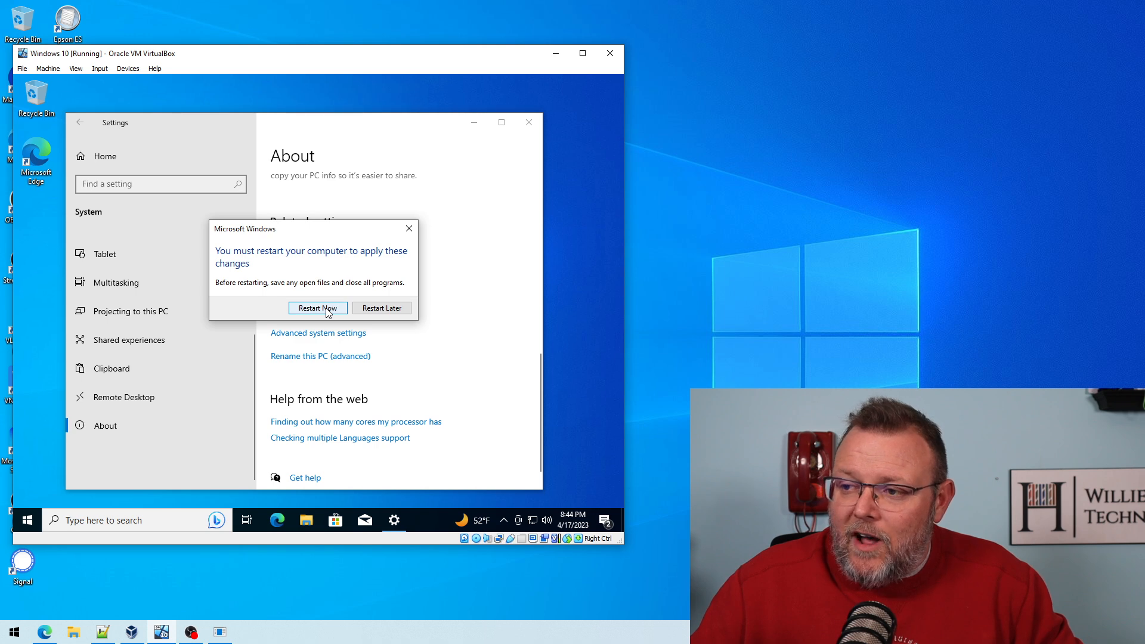
Step: Choose Restart Now so the guest reboots to the sign-in screen
{"action": "left_click", "coordinate": [318, 308]}
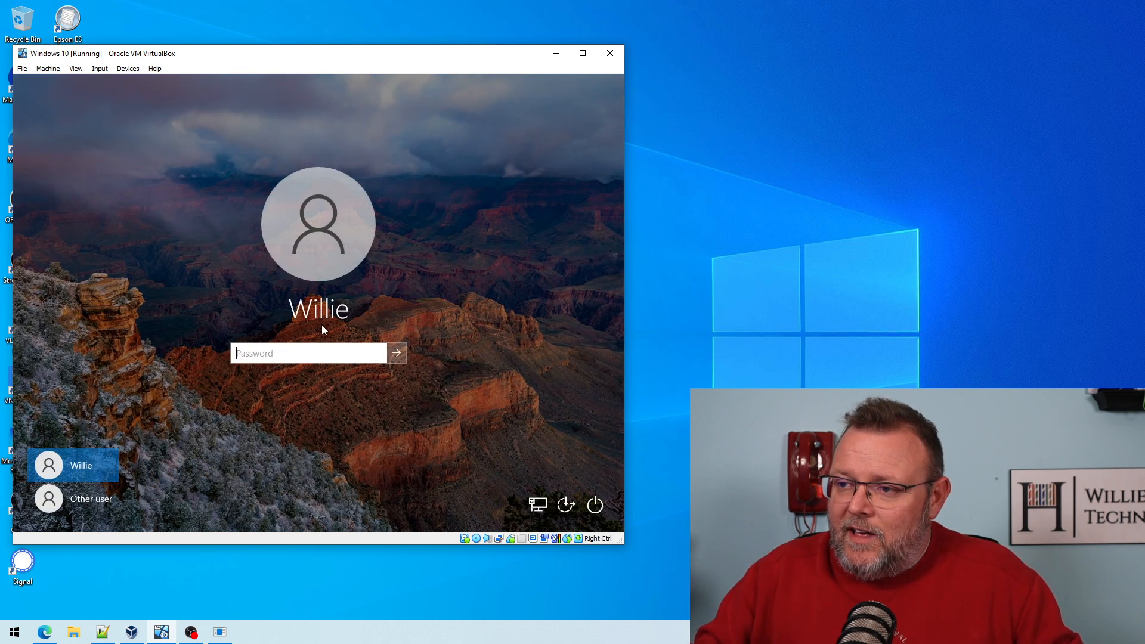
Step: As Other user, enter WILLIEHOWE\Administrator and type its password
{"action": "left_click", "coordinate": [90, 498]}
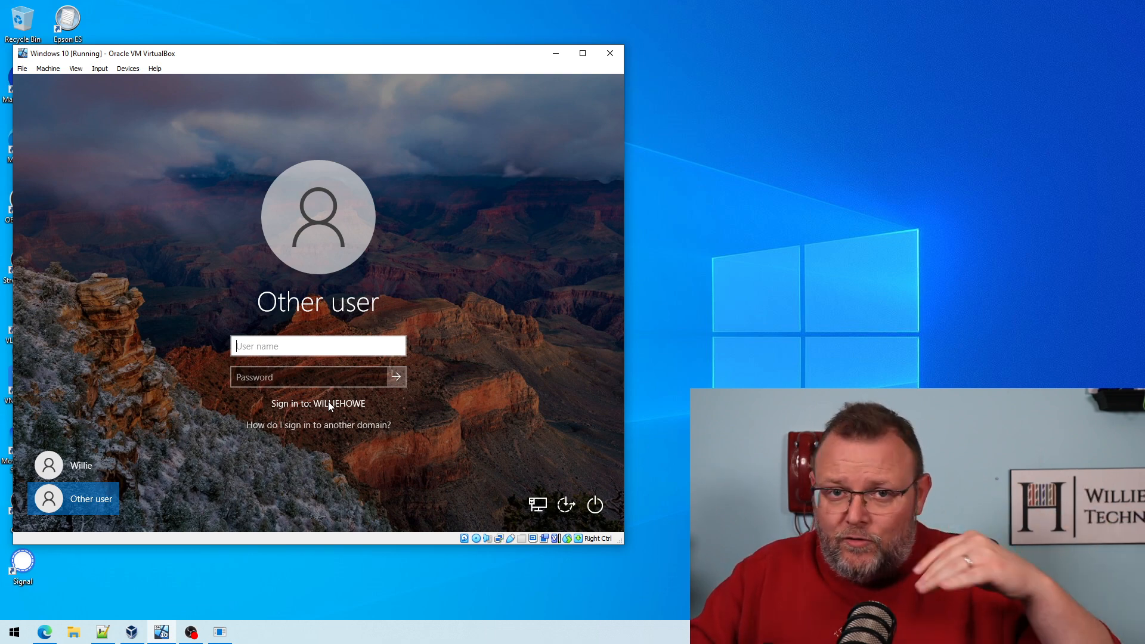
{"action": "mouse_move", "coordinate": [301, 405]}
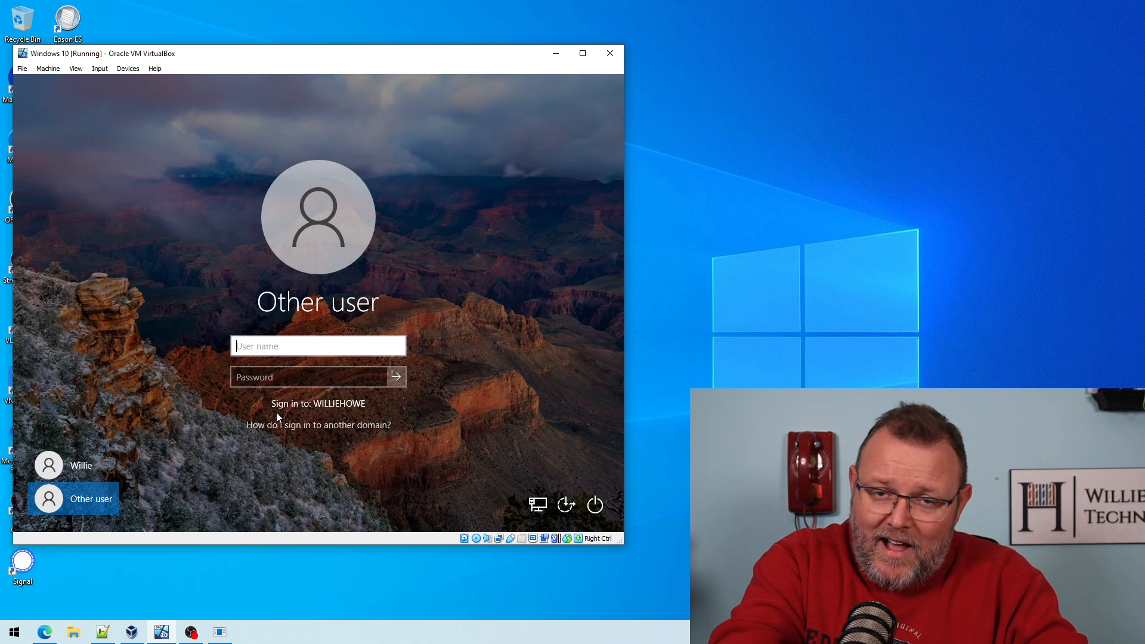
{"action": "type", "text": "Administrator"}
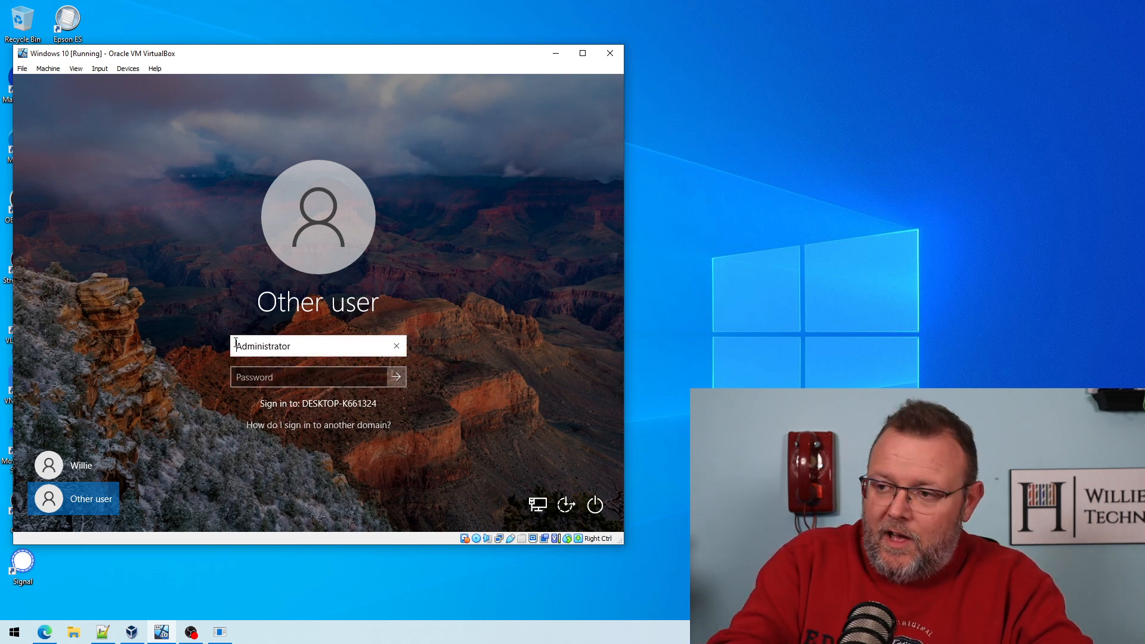
{"action": "type", "text": "WILLIEHOWE\\"}
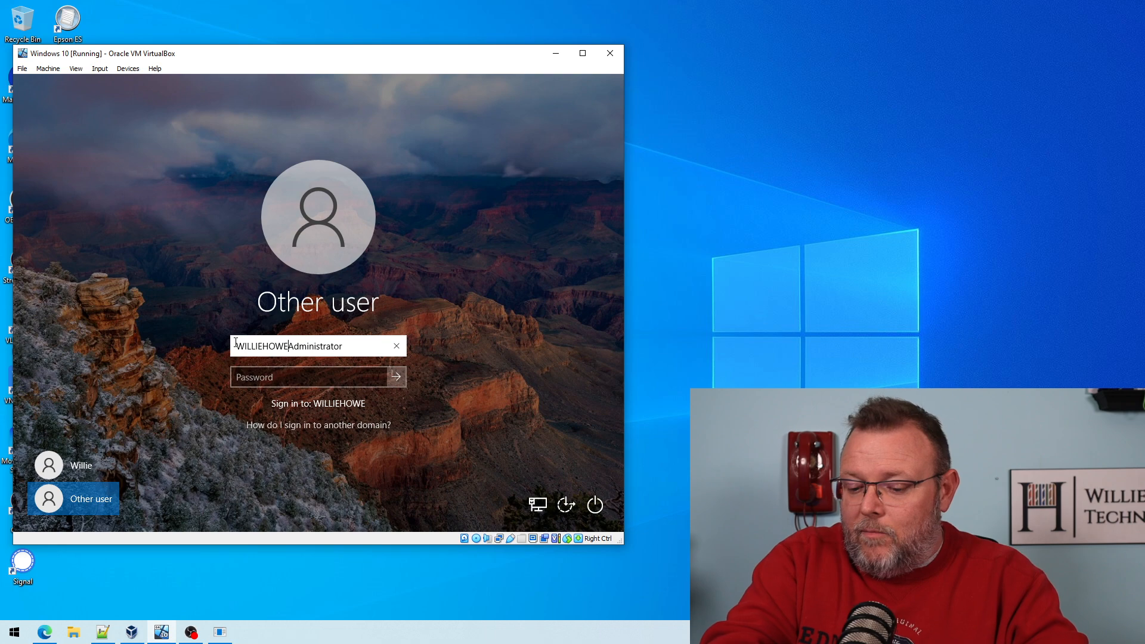
{"action": "type", "text": "••"}
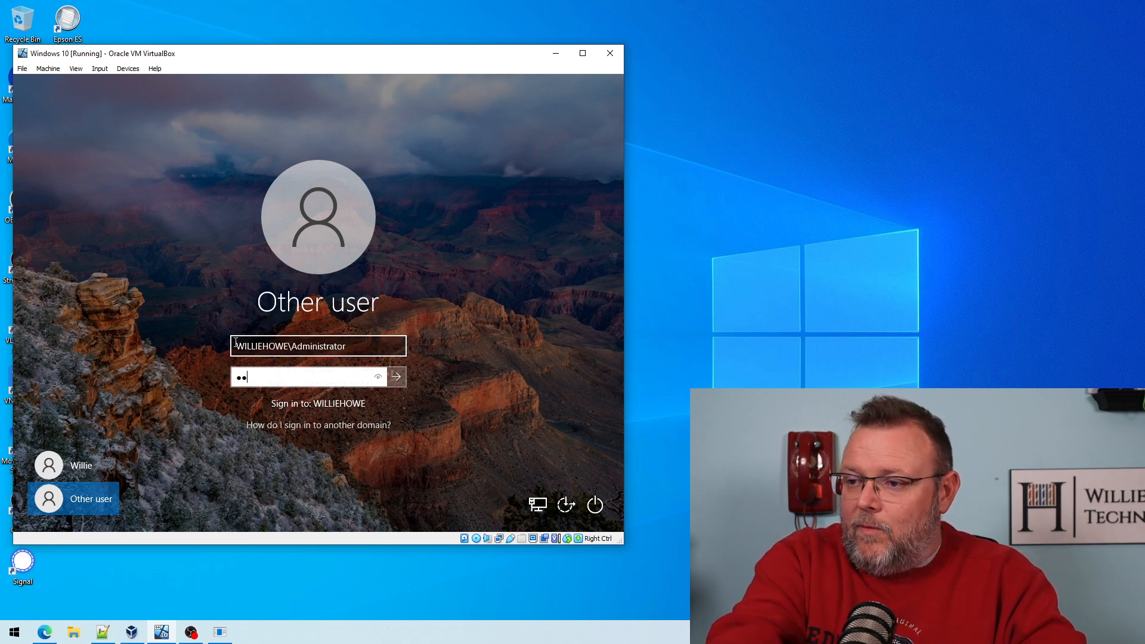